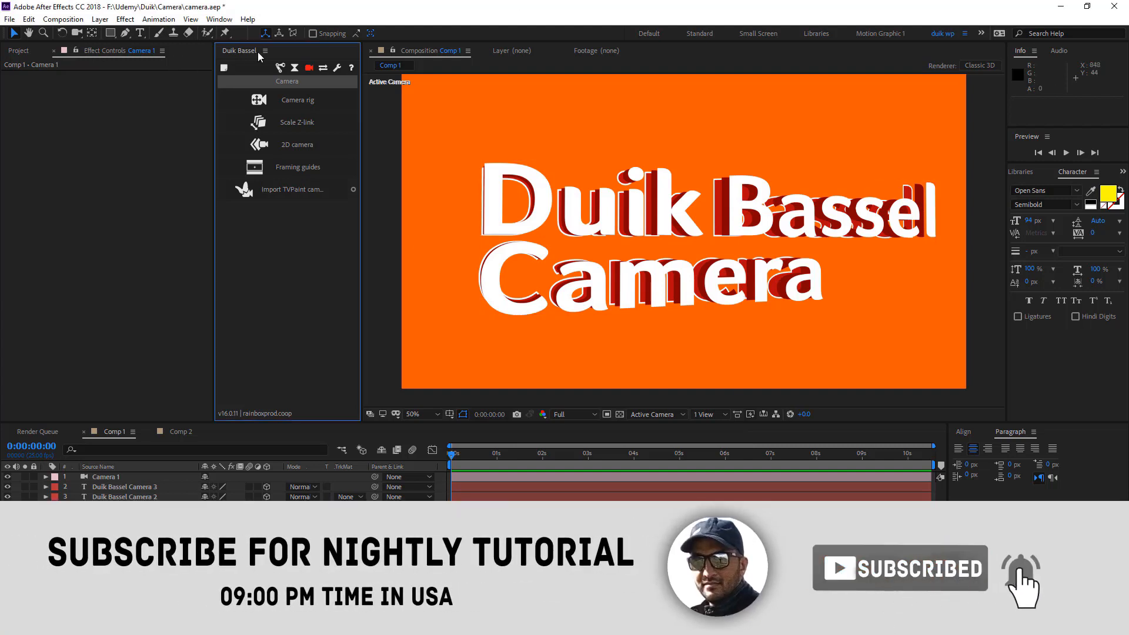
Show the Duik Bassel camera tools and select the Camera 1 layer for rigging.
left_click(308, 68)
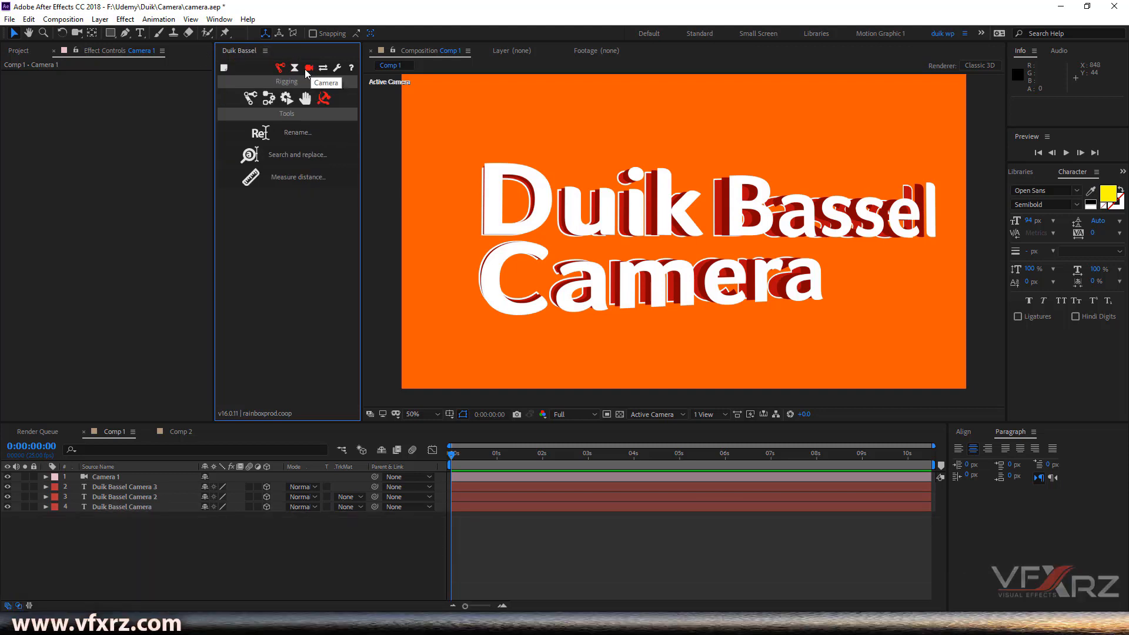
mouse_move(311, 74)
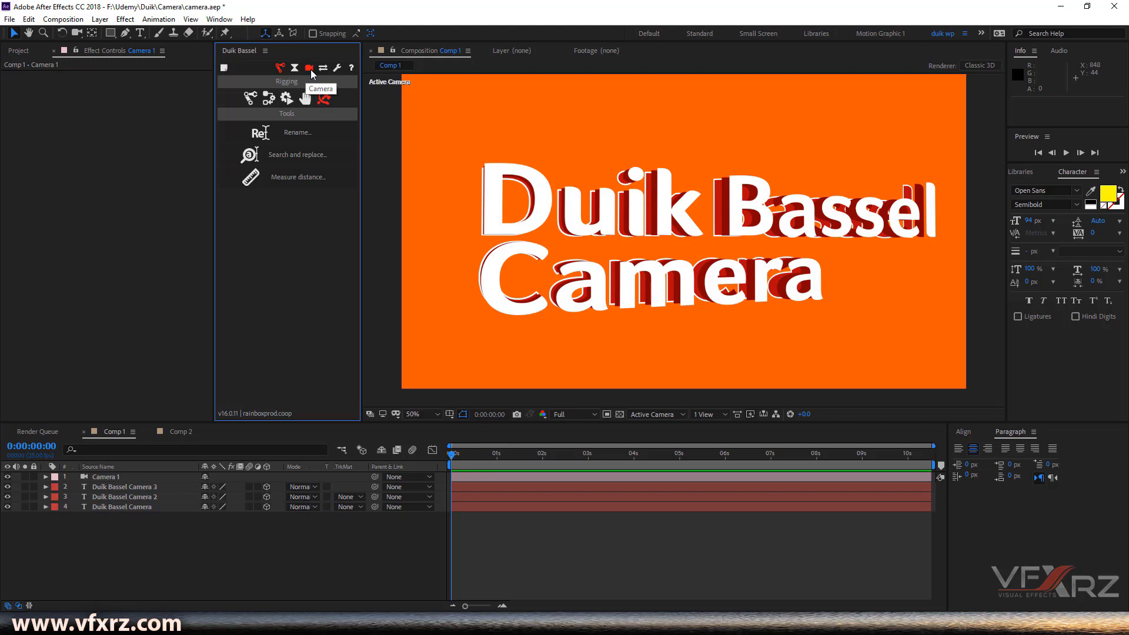
left_click(281, 67)
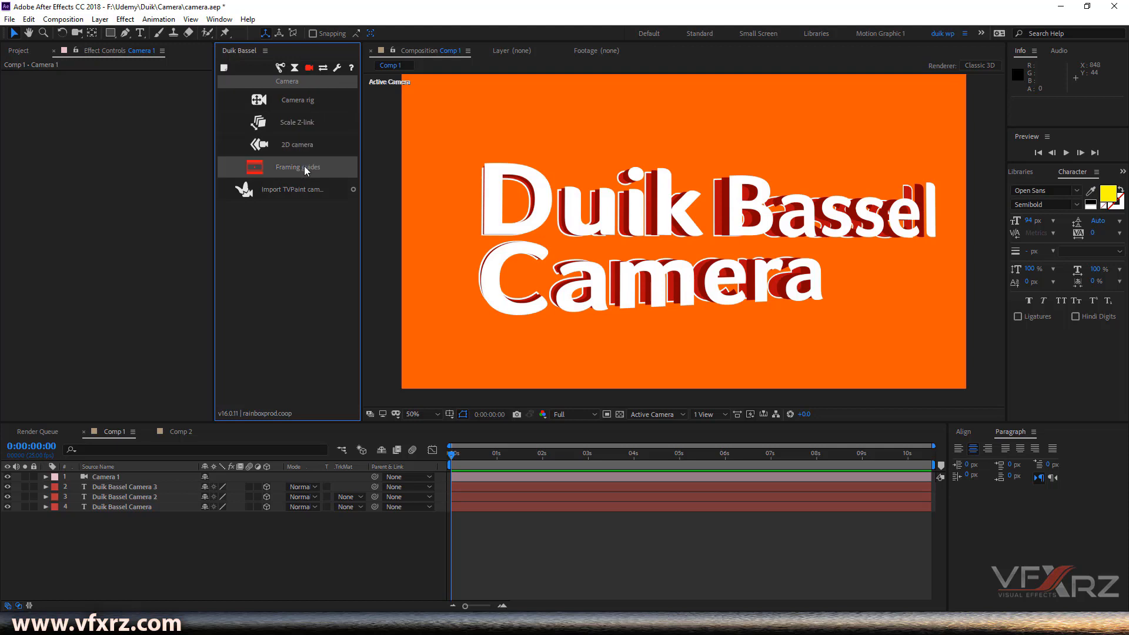
mouse_move(311, 107)
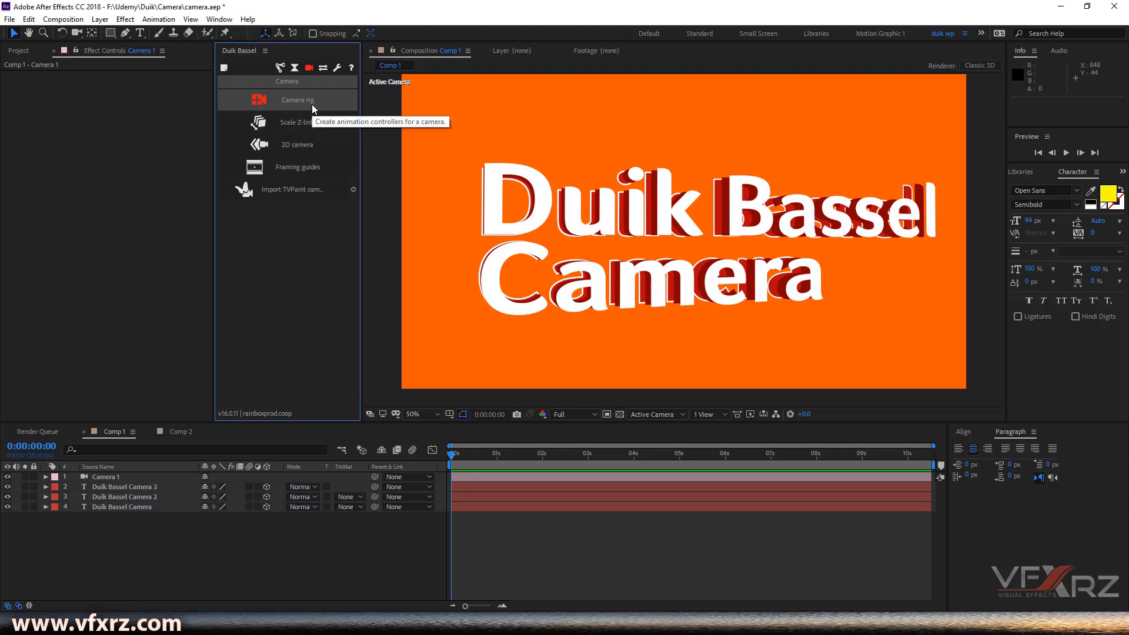
mouse_move(247, 540)
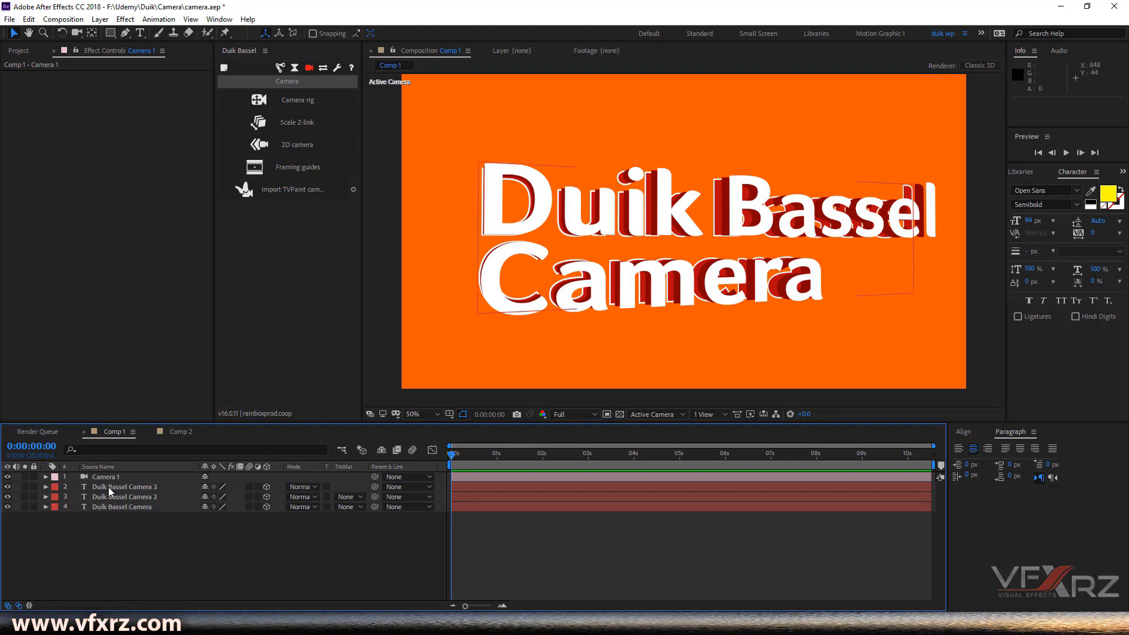
left_click(127, 496)
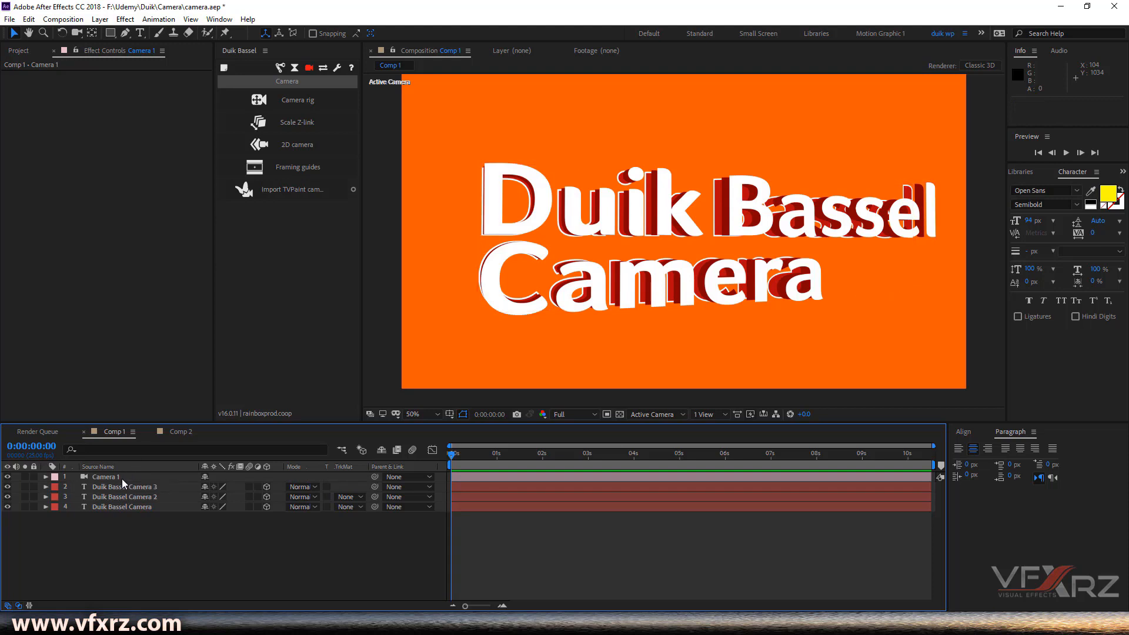
left_click(105, 476)
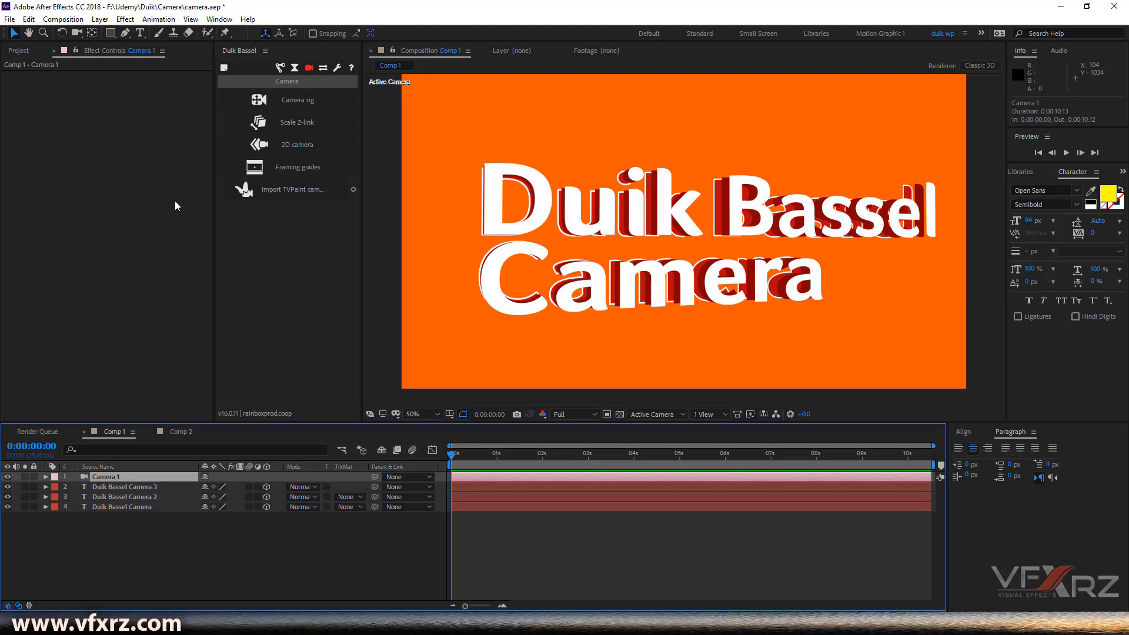
mouse_move(306, 105)
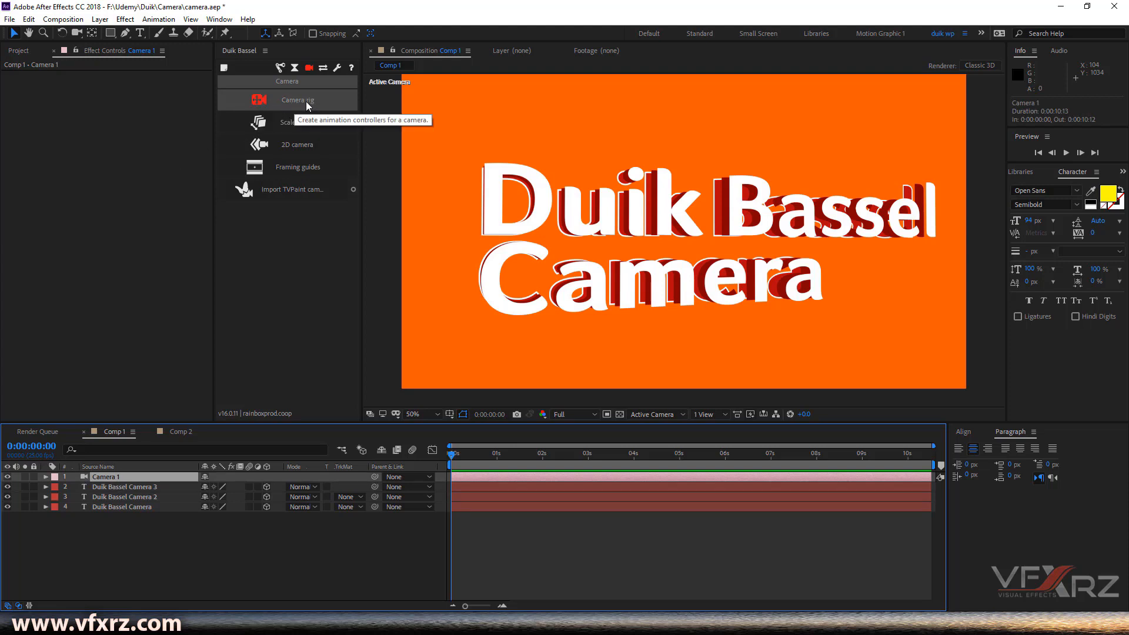
Generate Duik Bassel camera, position and target controllers for Camera 1.
left_click(297, 99)
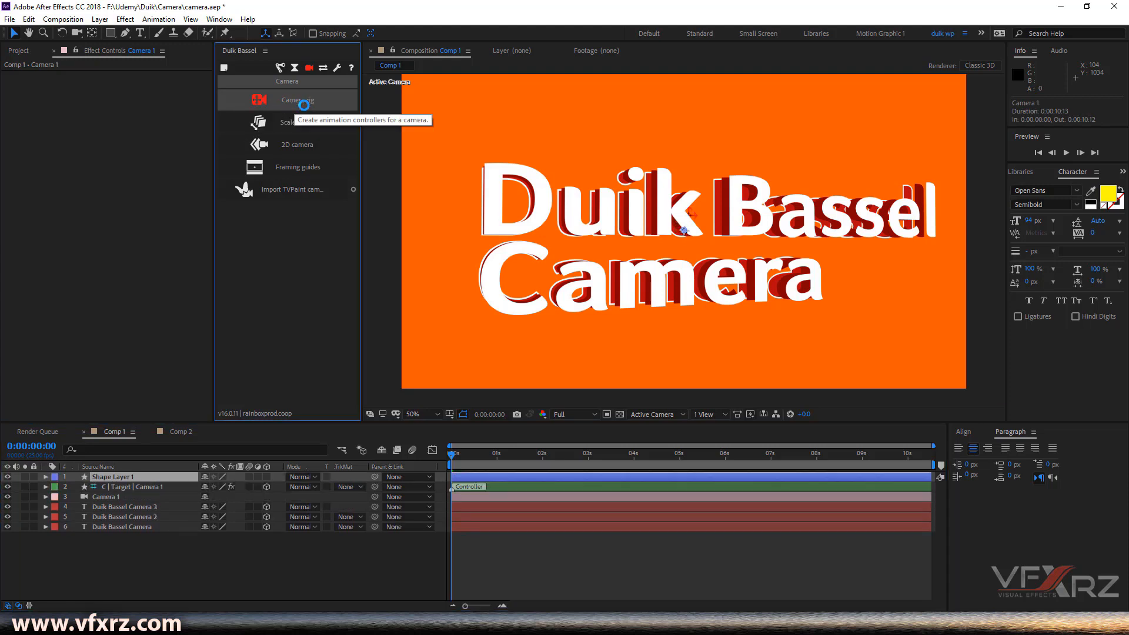
left_click(298, 99)
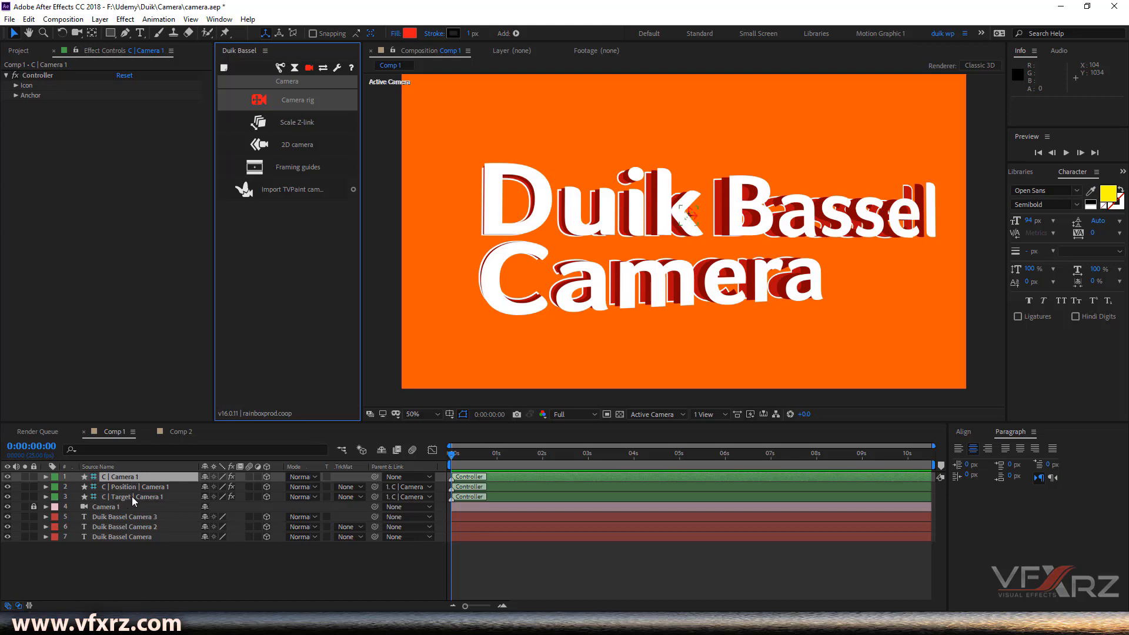
left_click(123, 496)
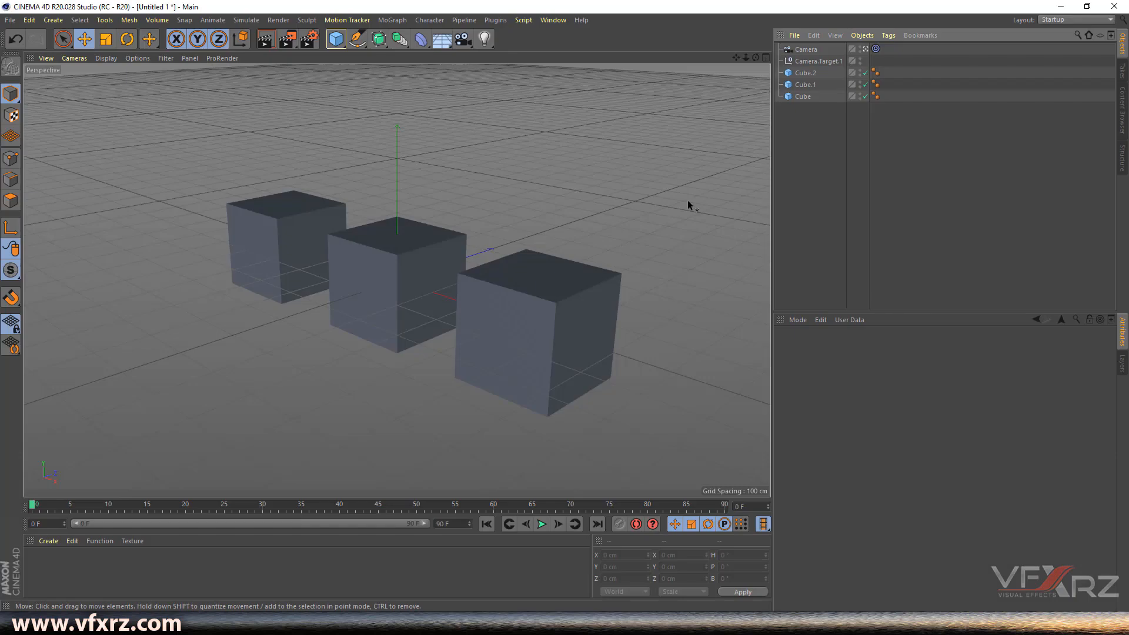
mouse_move(830, 61)
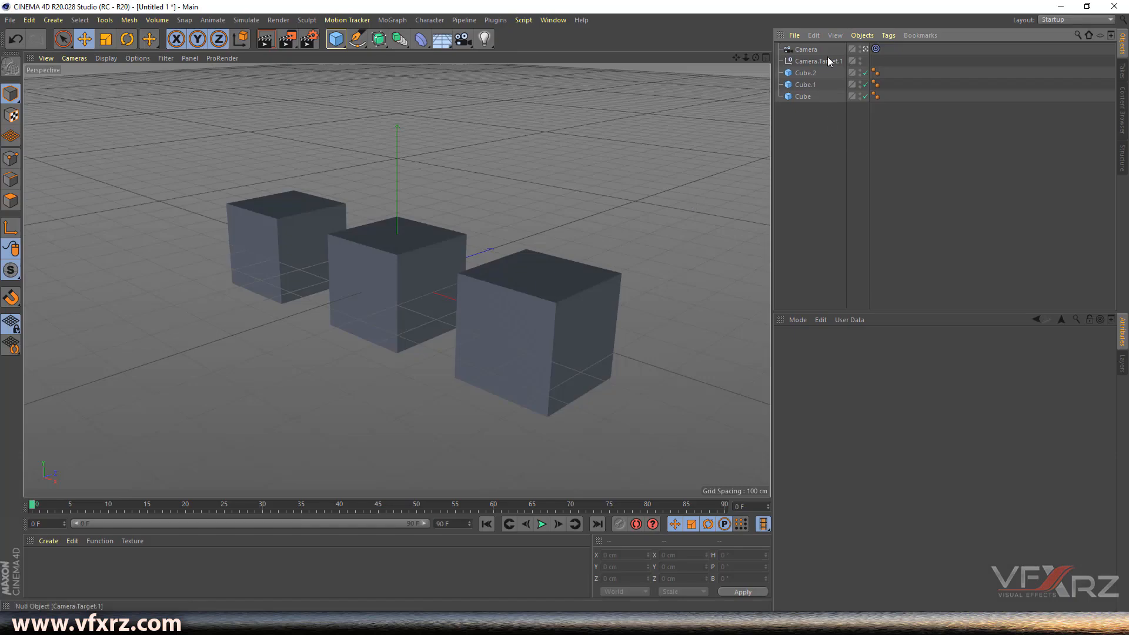
left_click(805, 50)
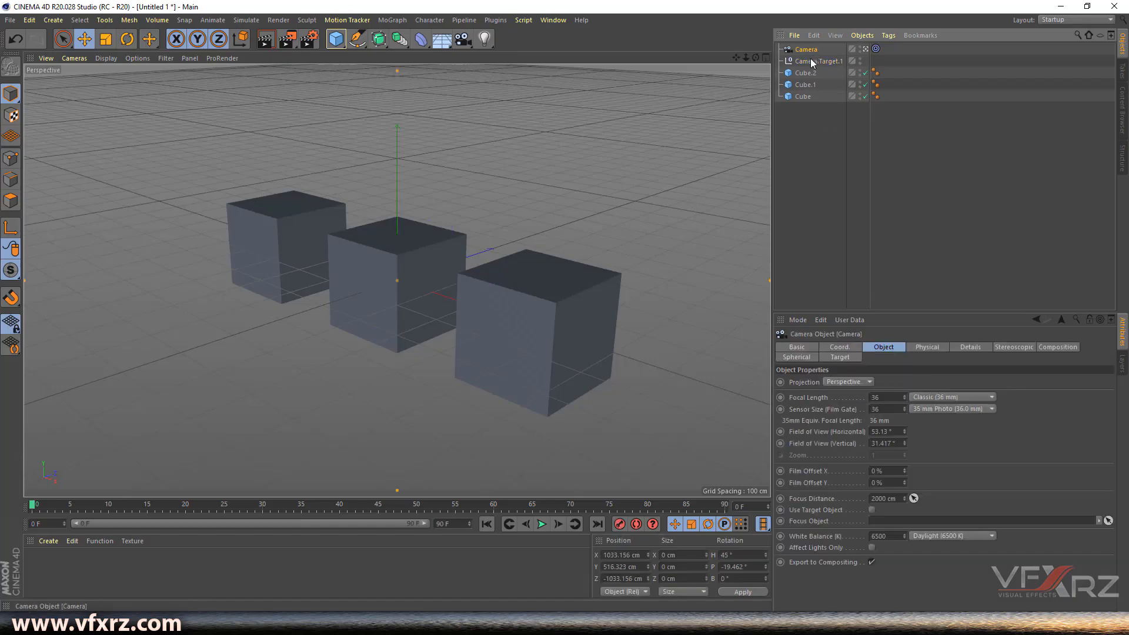
left_click(818, 60)
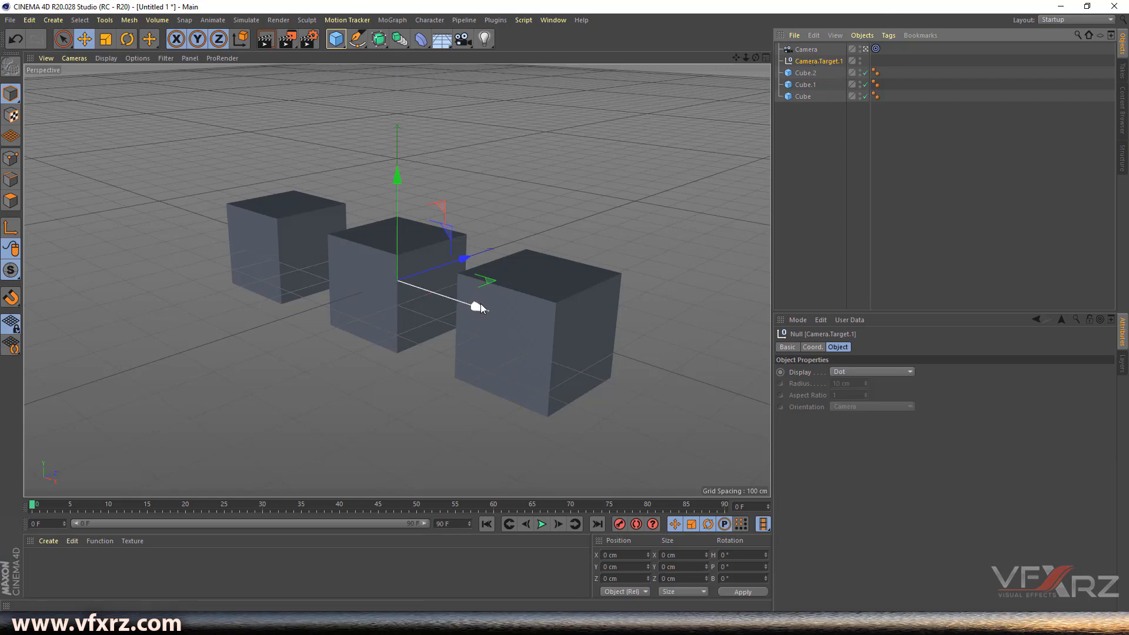
left_click_drag(480, 307, 489, 302)
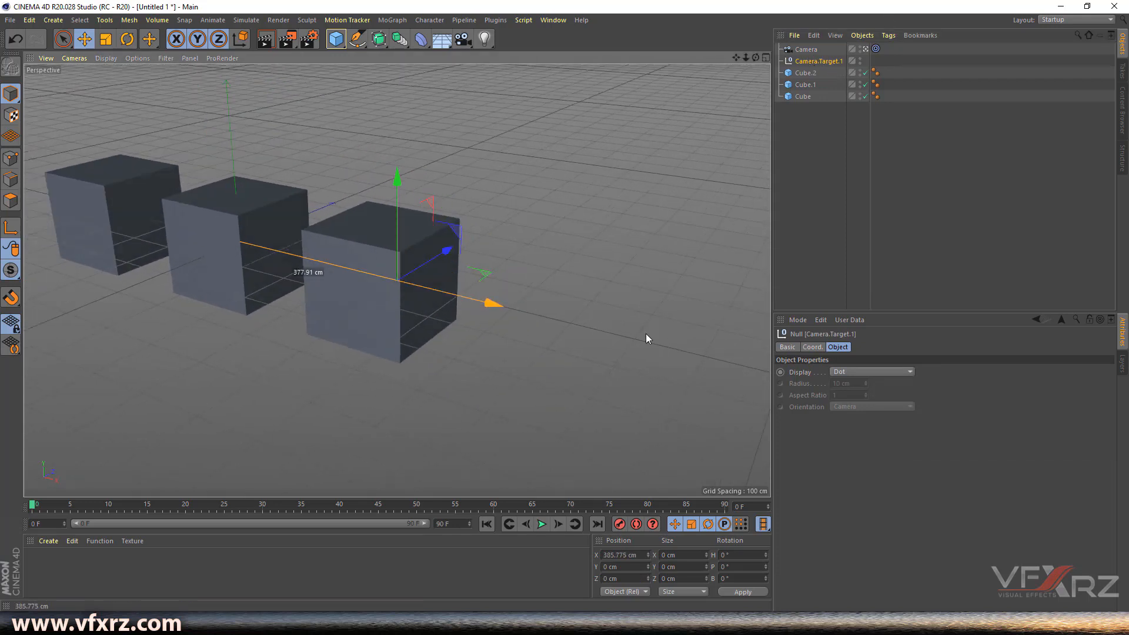
left_click(806, 49)
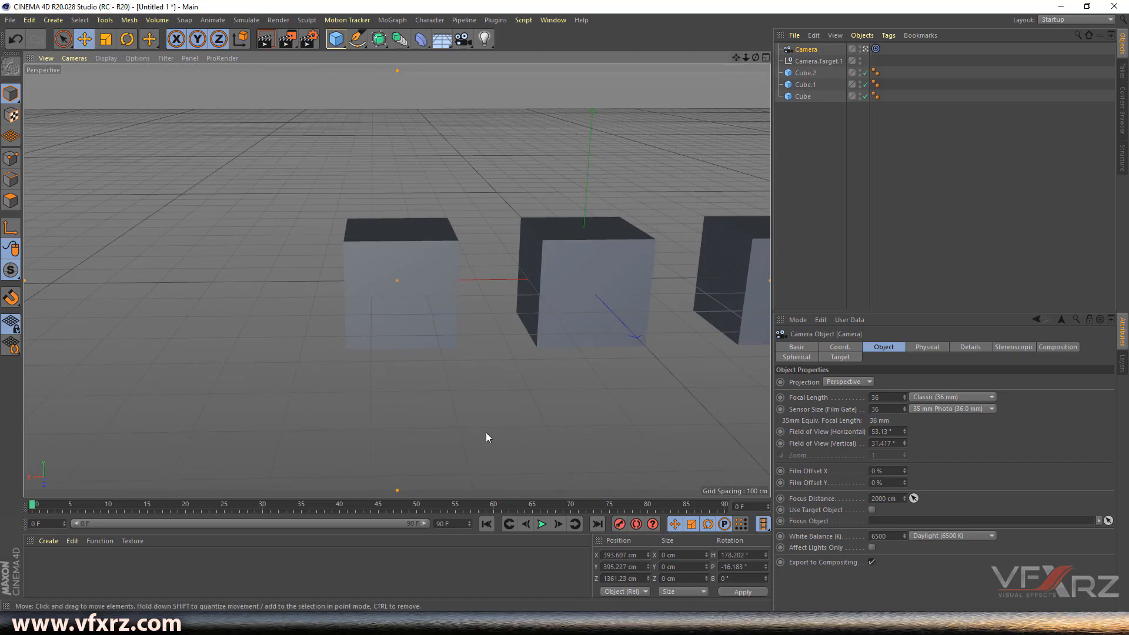
left_click(817, 60)
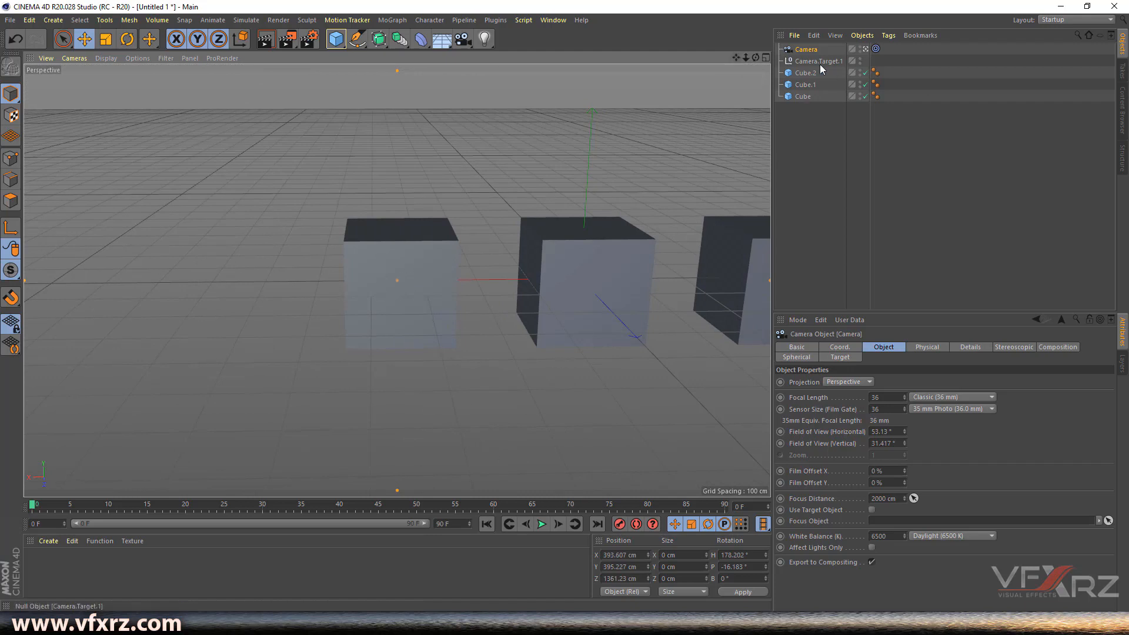
left_click(818, 61)
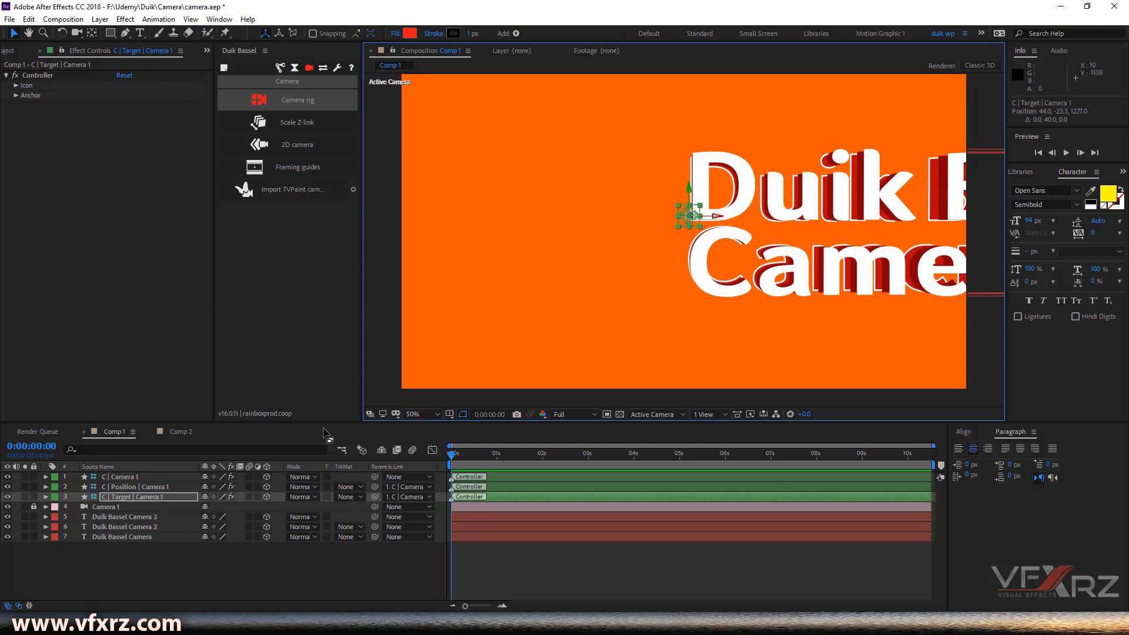
mouse_move(787, 245)
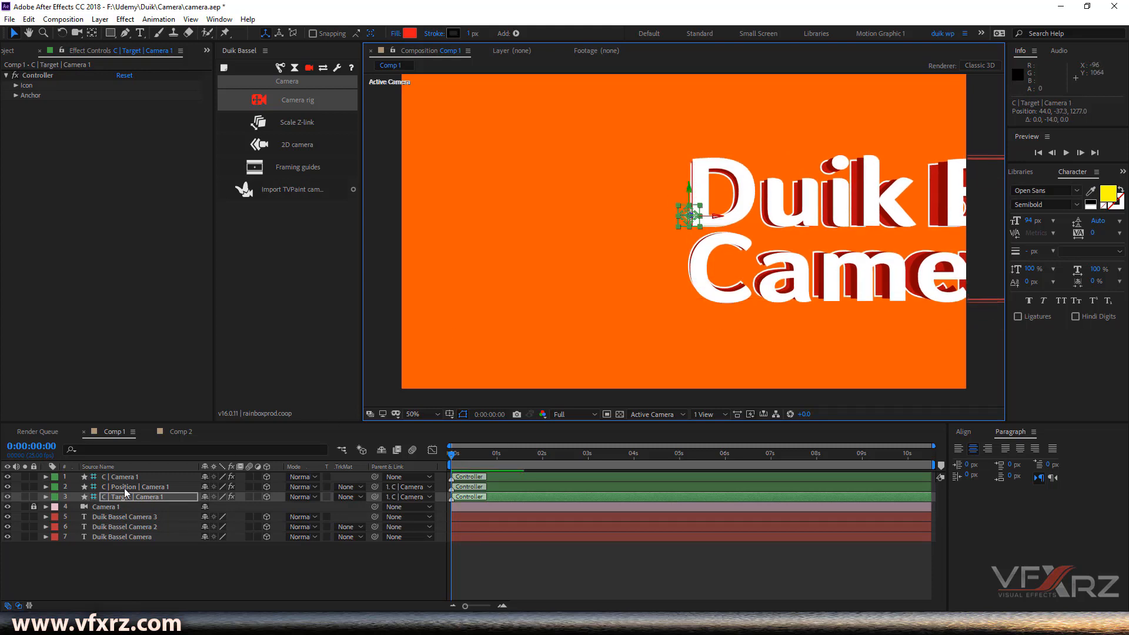
Select the 'C | Position | Camera 1' controller layer in the timeline.
left_click(126, 486)
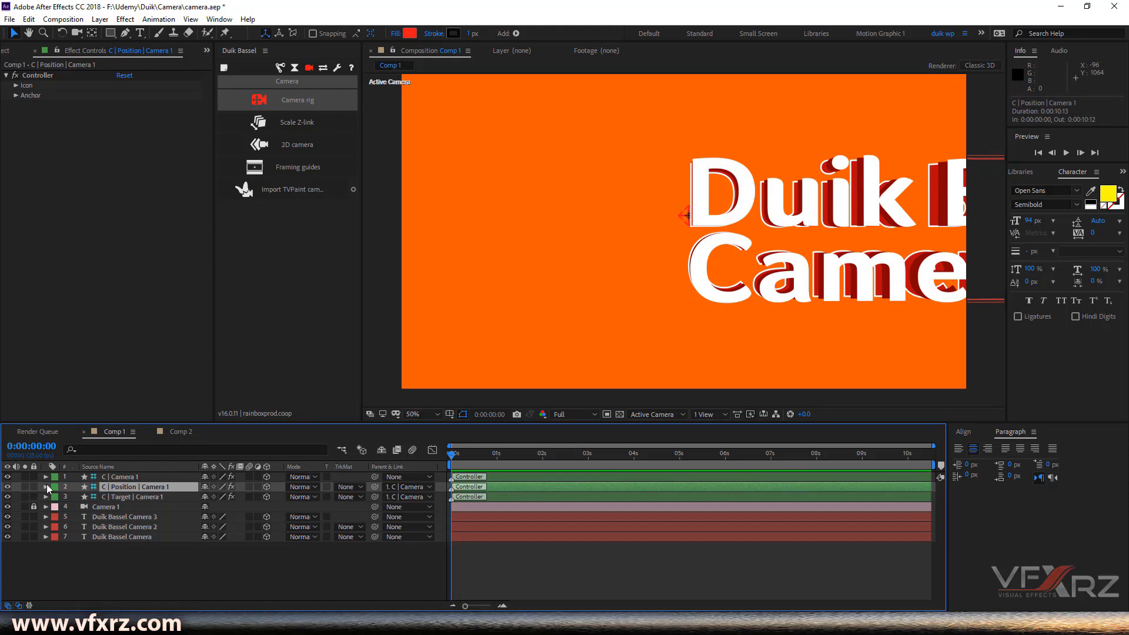
Set the position controller's Y to -25 and orientation to about 356°, 80°, 0°.
left_click(45, 487)
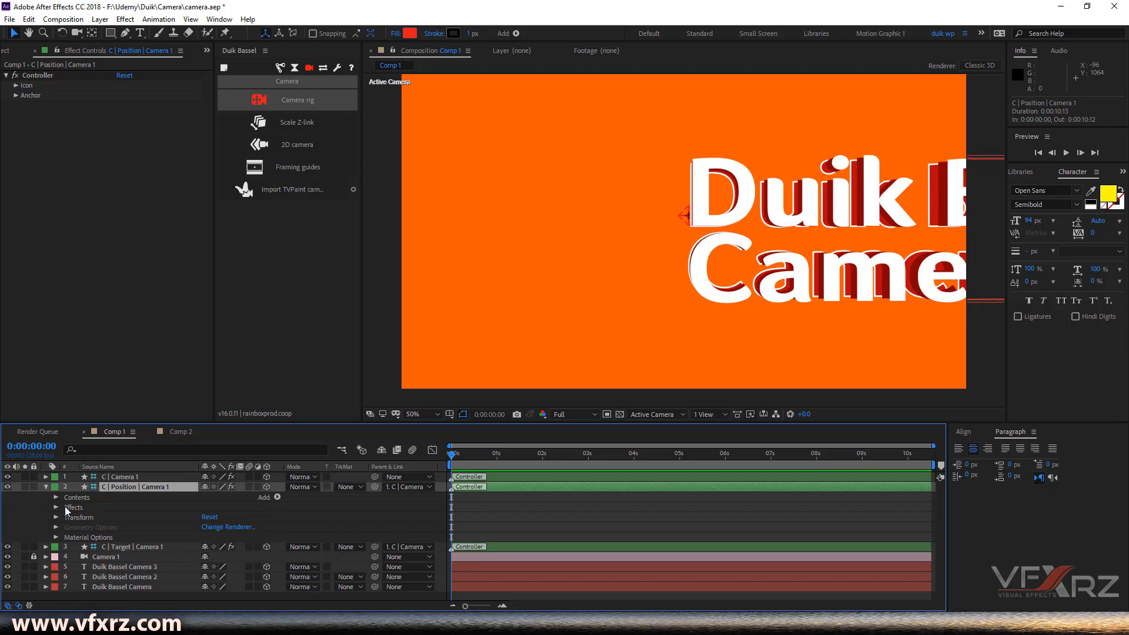
left_click(57, 517)
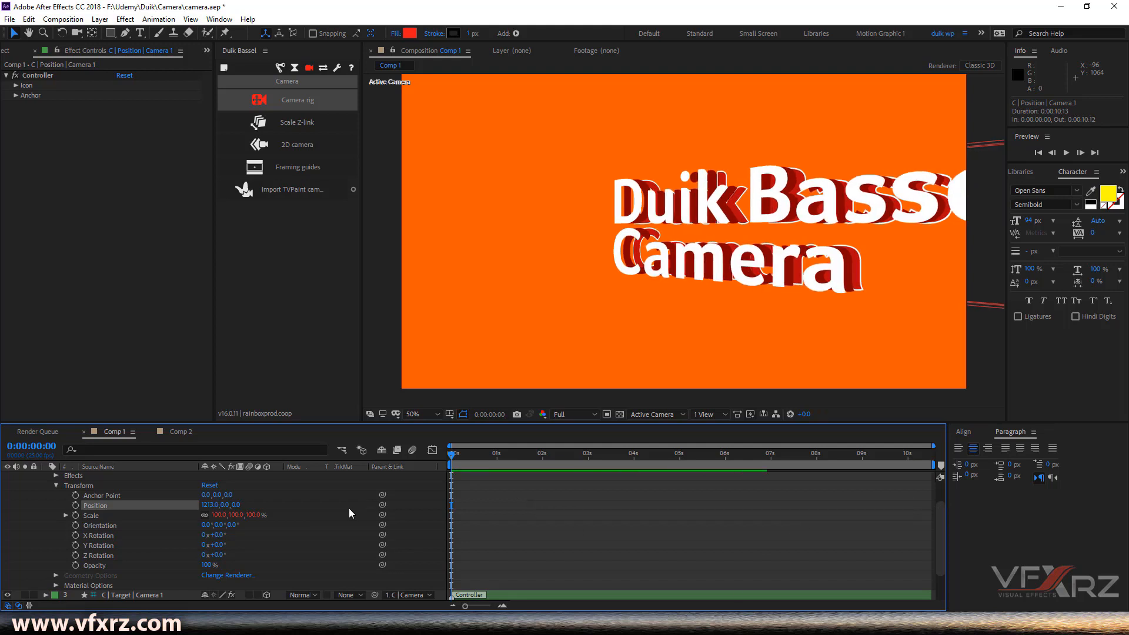
left_click(210, 505)
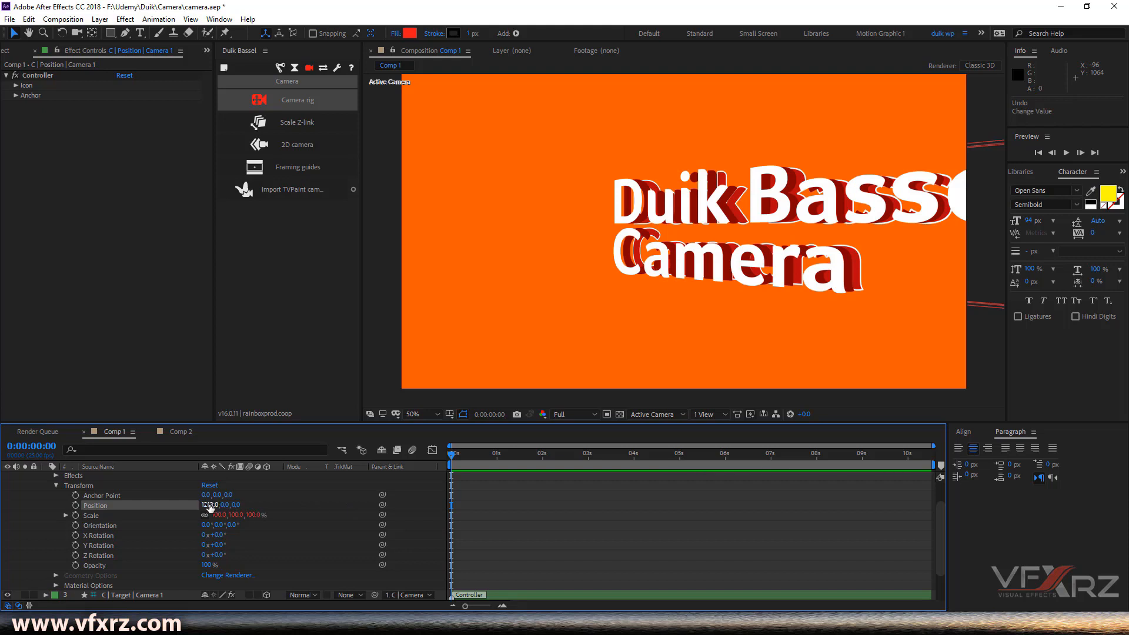
left_click_drag(210, 504, 230, 505)
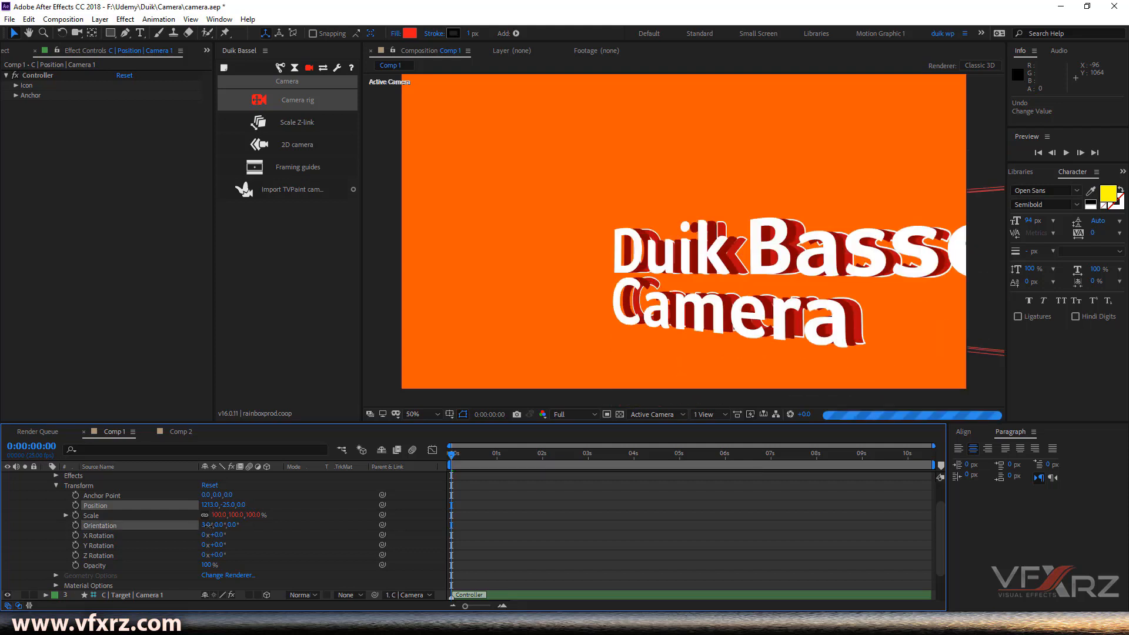
left_click_drag(209, 525, 220, 525)
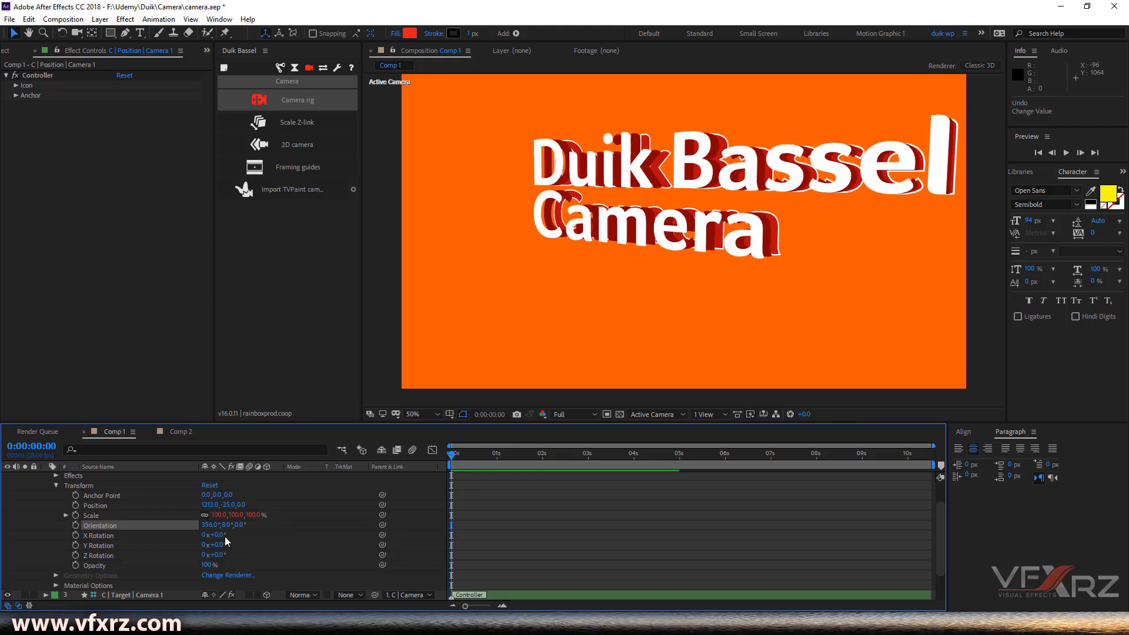
Set the position controller's X Rotation to 40° and Z Rotation to -90°.
left_click(99, 535)
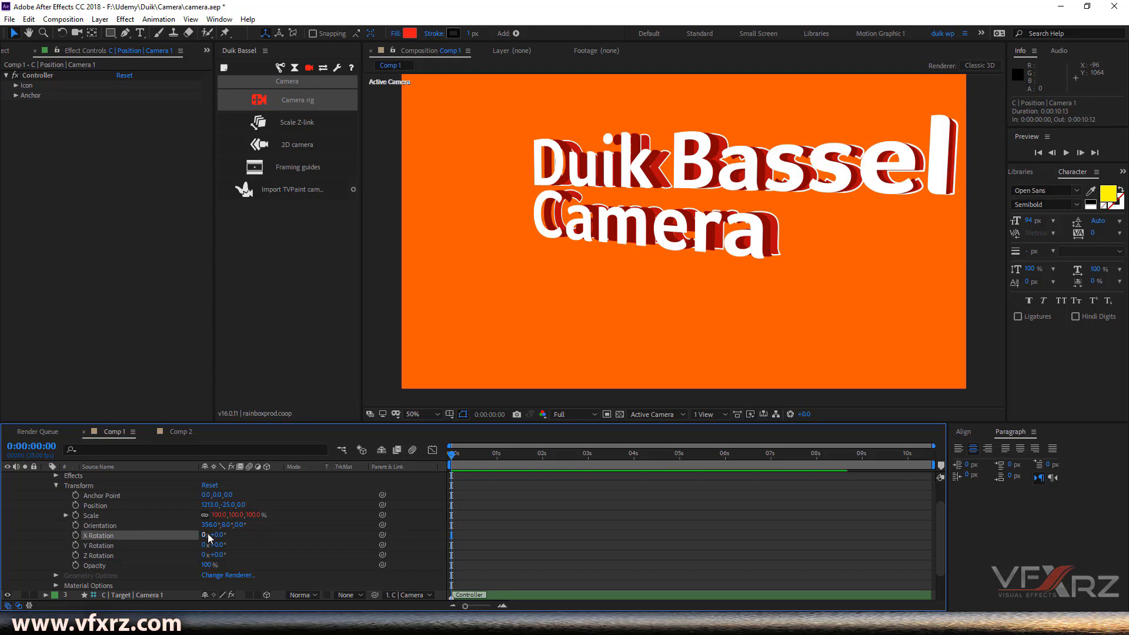
left_click_drag(217, 536, 209, 535)
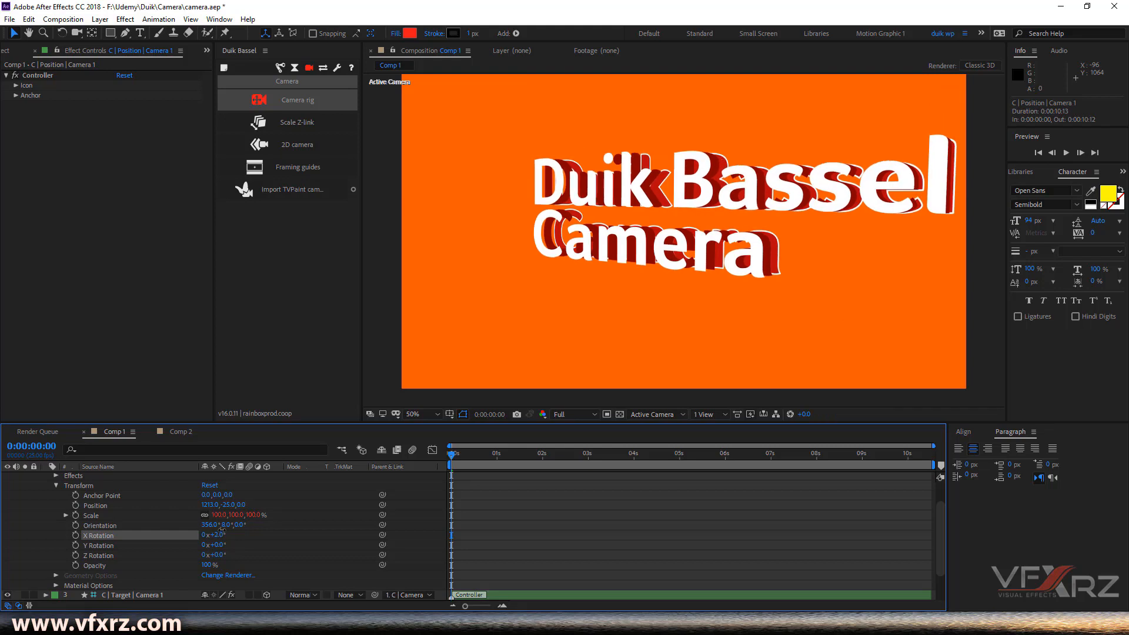
left_click_drag(212, 535, 220, 535)
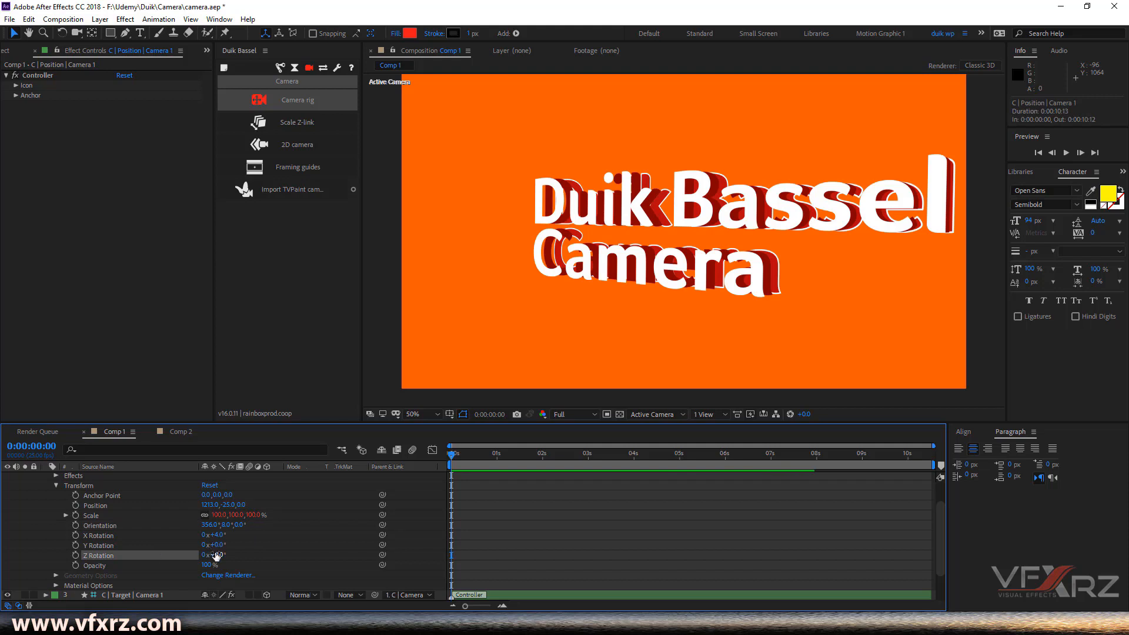
left_click_drag(214, 555, 238, 555)
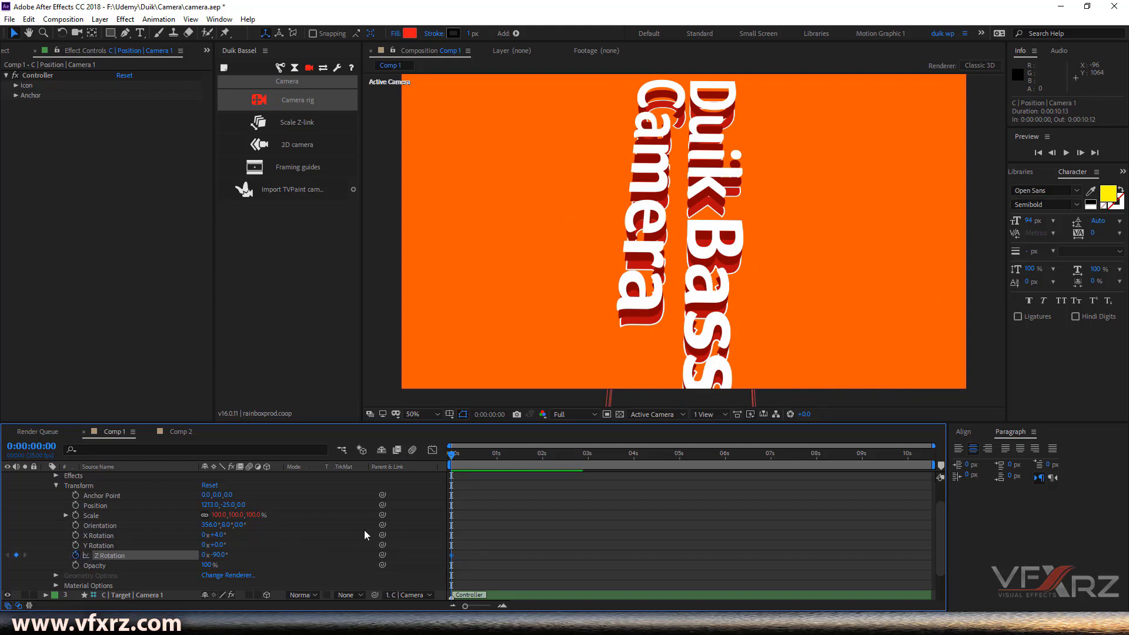
Keyframe Z Rotation from -90° at 0s back to 0° at 2s and preview it.
left_click(499, 454)
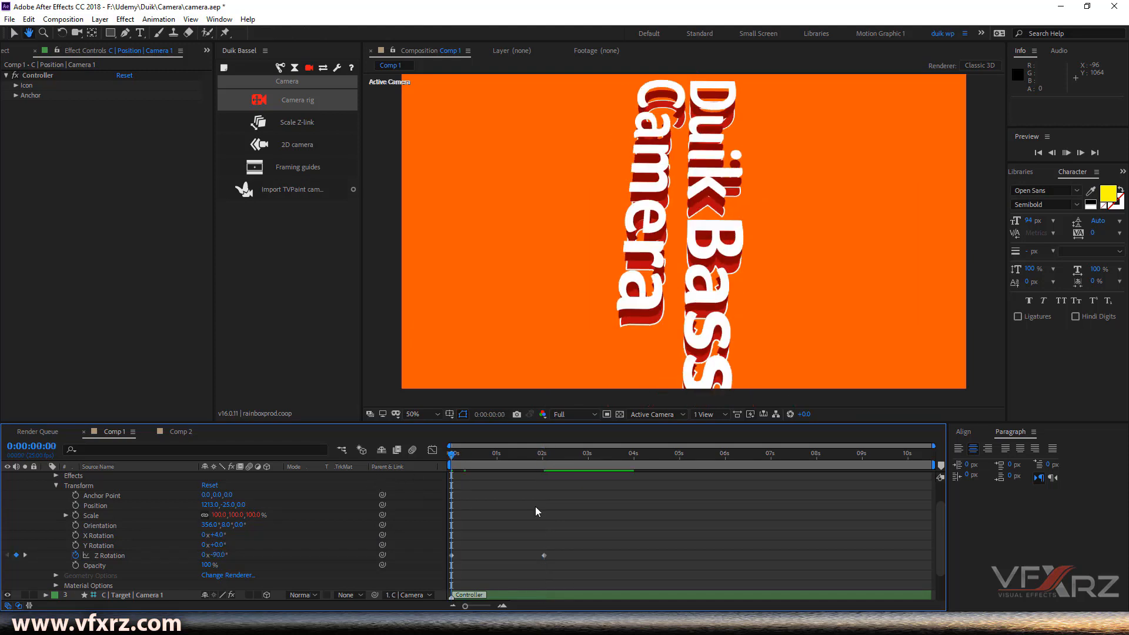
key("space")
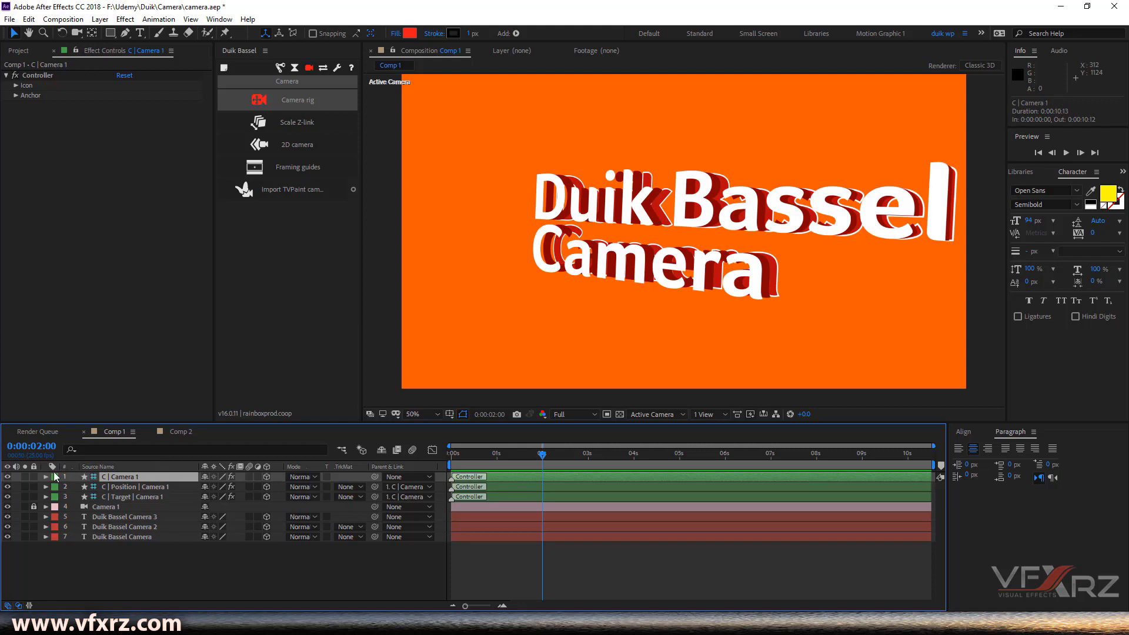
Scrub the 'C | Camera 1' controller's Position X from 1892 to about 300.
left_click(46, 476)
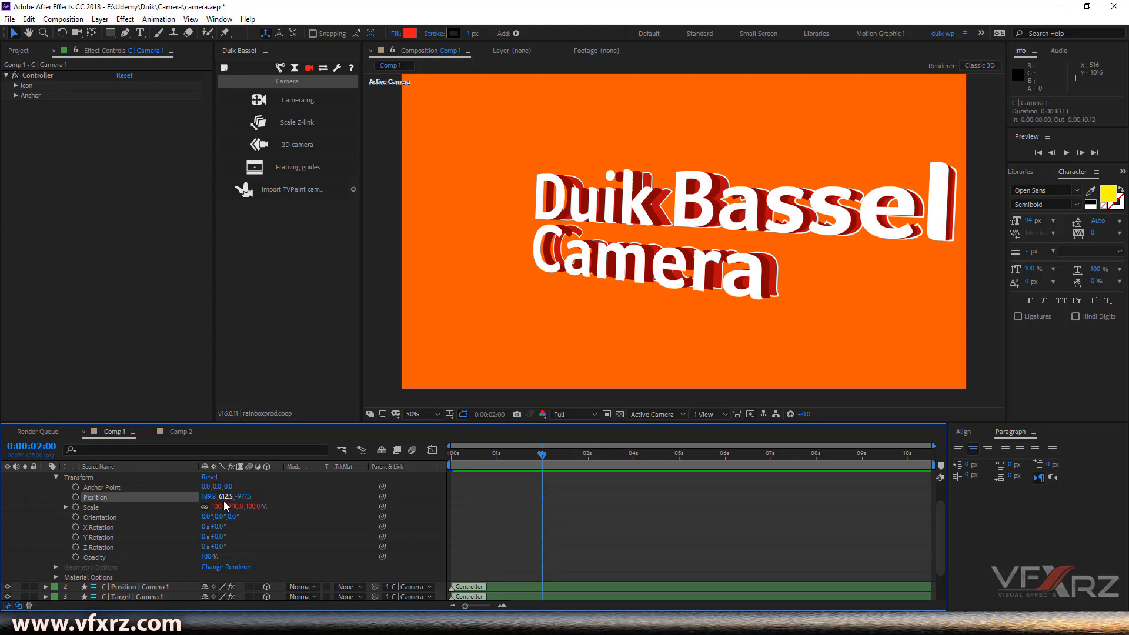
left_click_drag(209, 496, 288, 496)
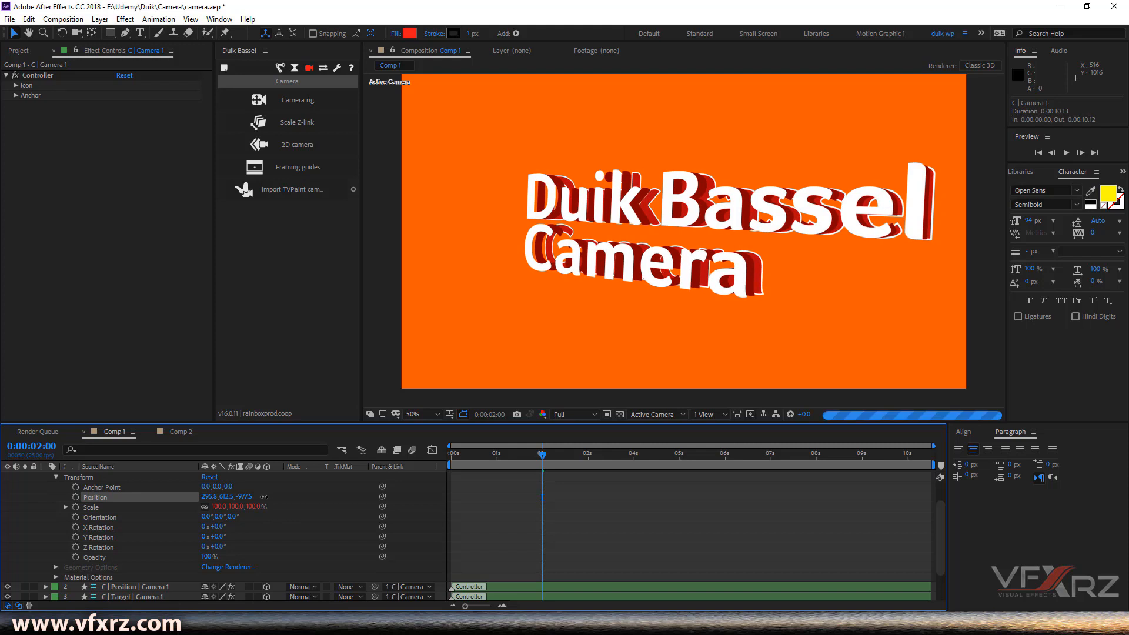